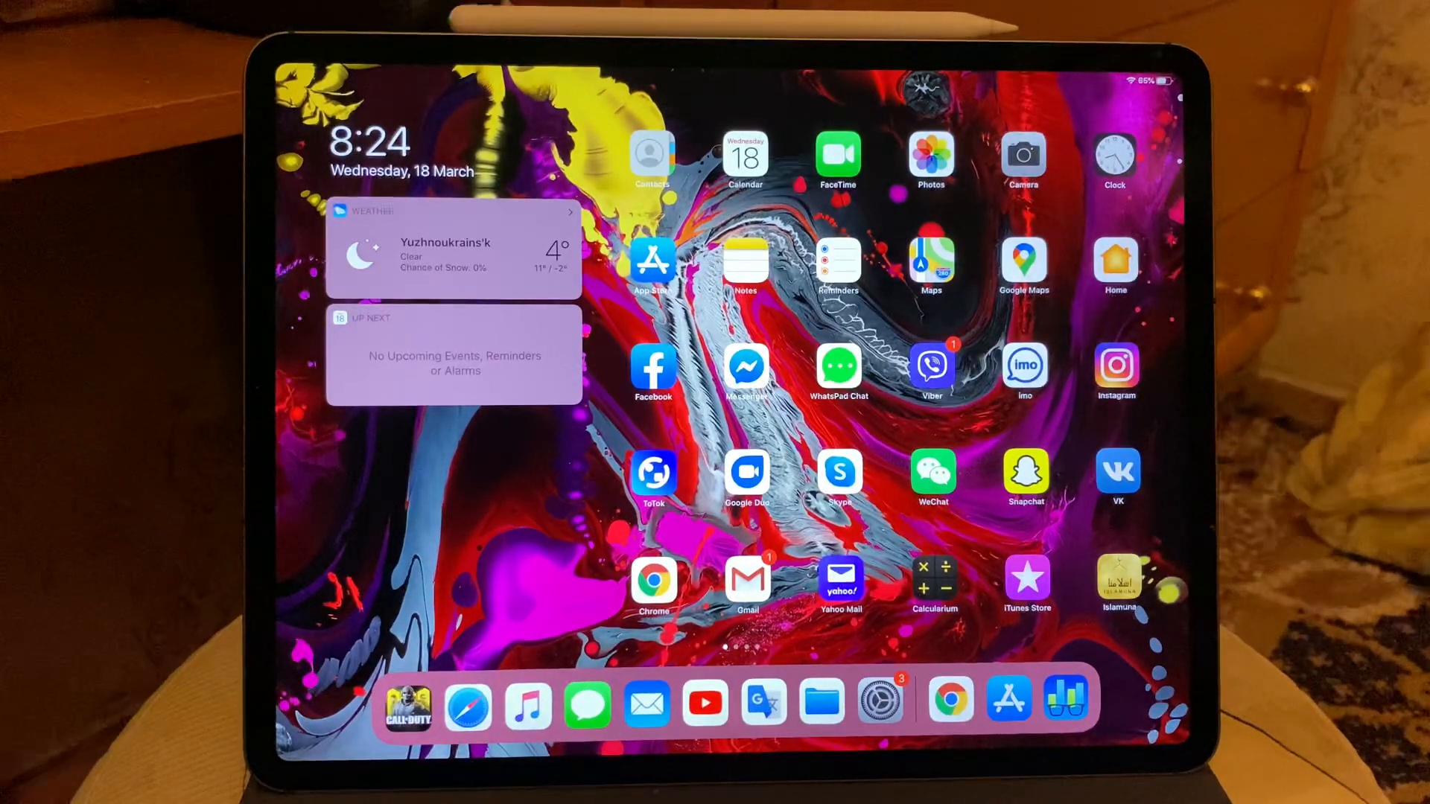
- Open Settings, glance at Control Centre, return to General and browse down the sidebar
{"action": "left_click", "coordinate": [879, 700]}
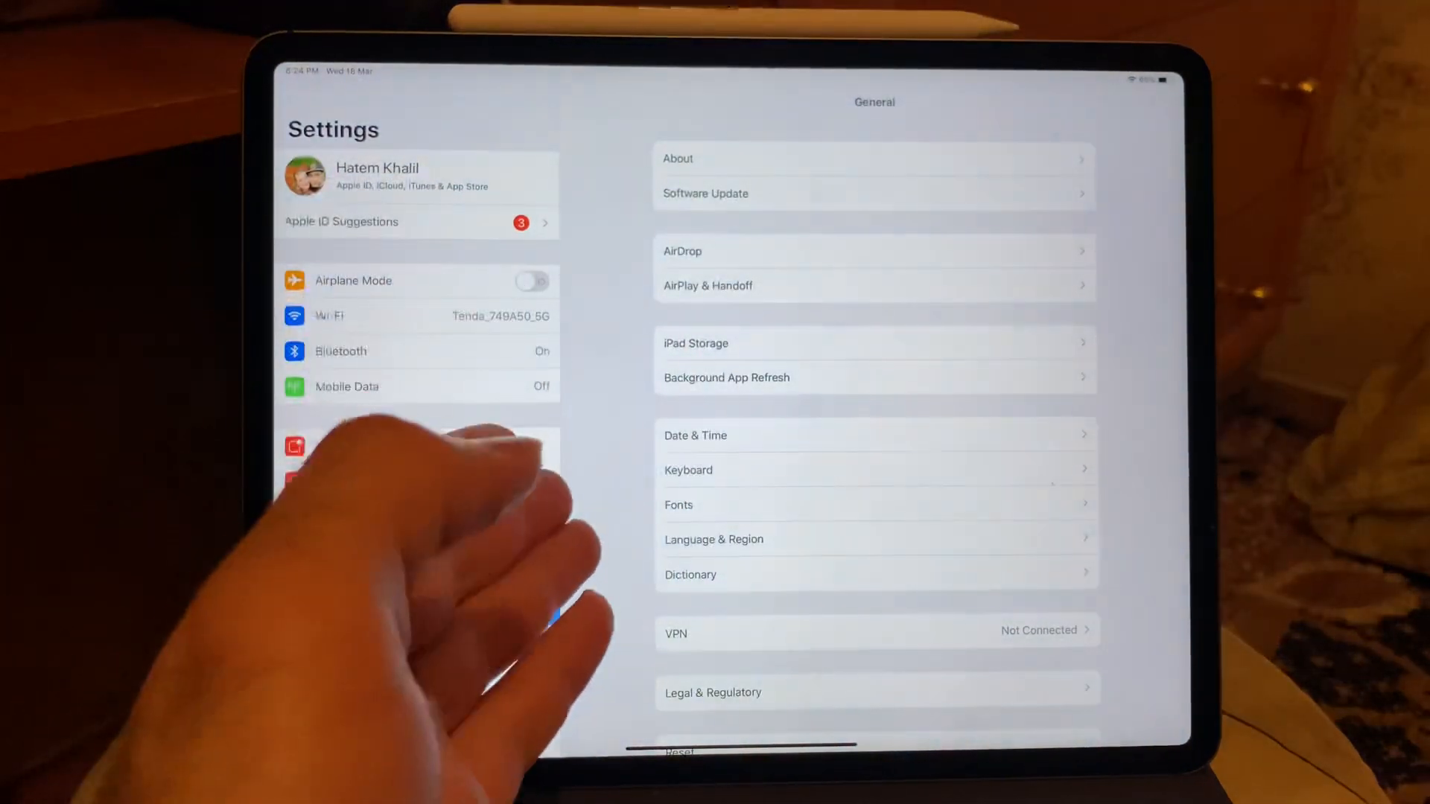
{"action": "left_click", "coordinate": [353, 649]}
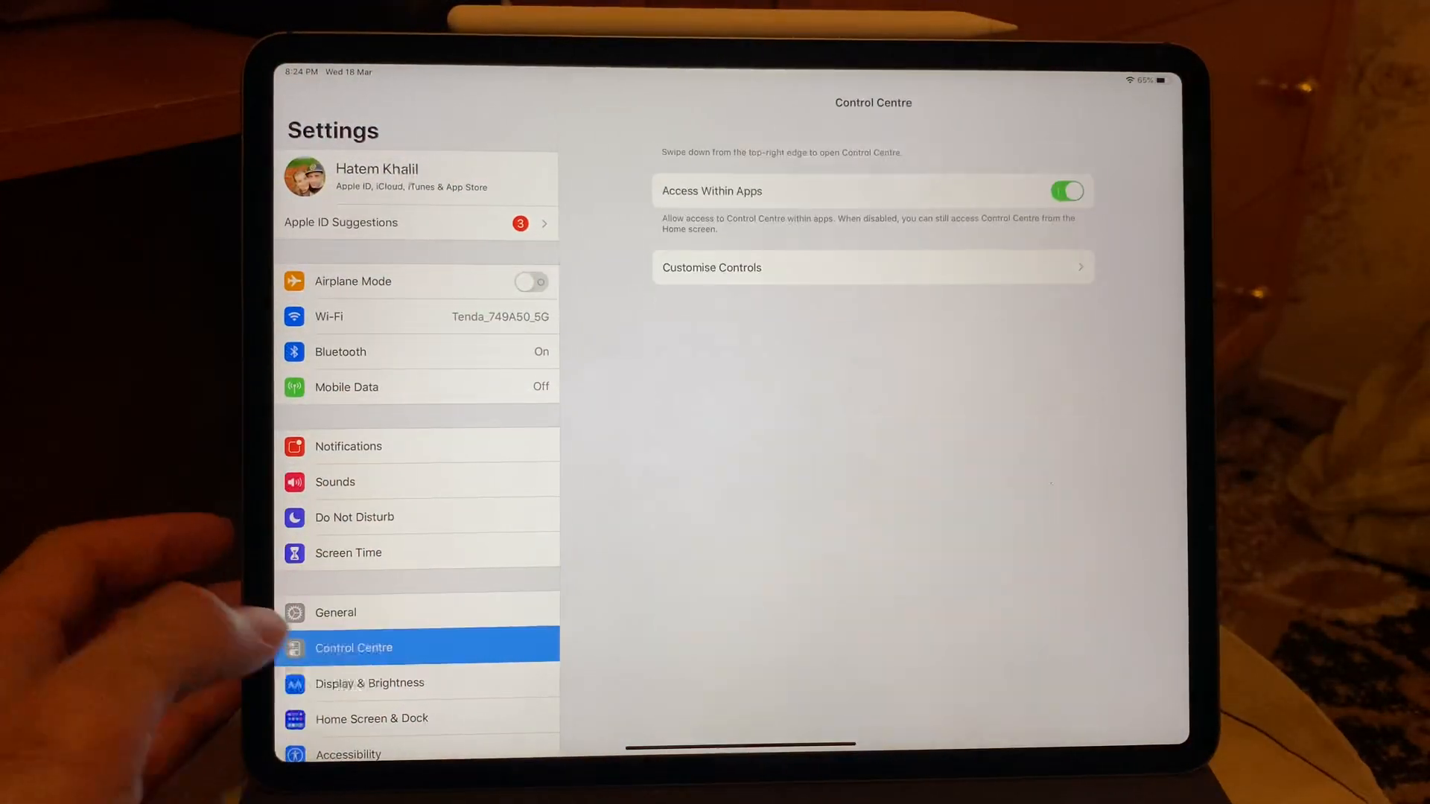
{"action": "left_click", "coordinate": [335, 613]}
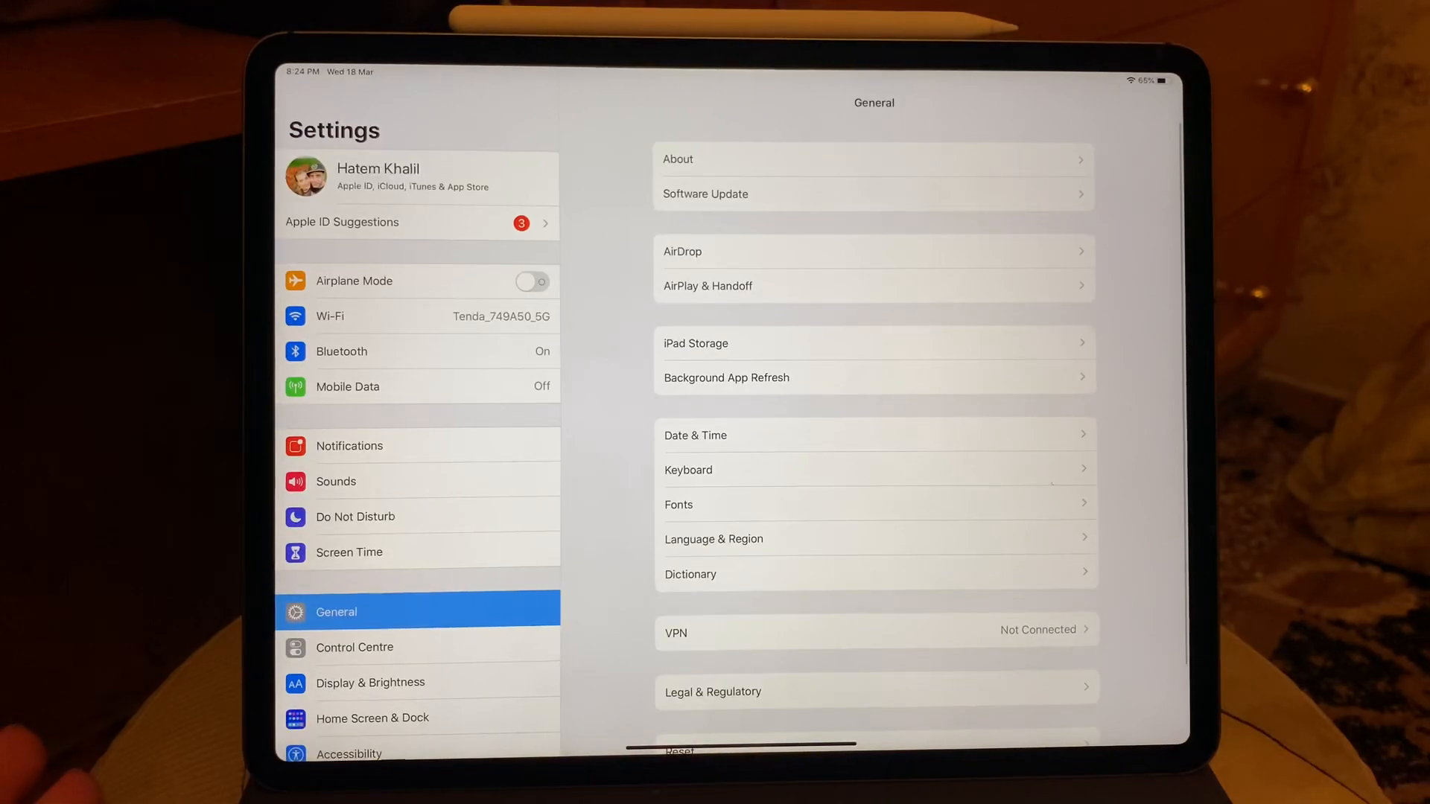
{"action": "scroll", "scroll_direction": "down", "scroll_amount": 3}
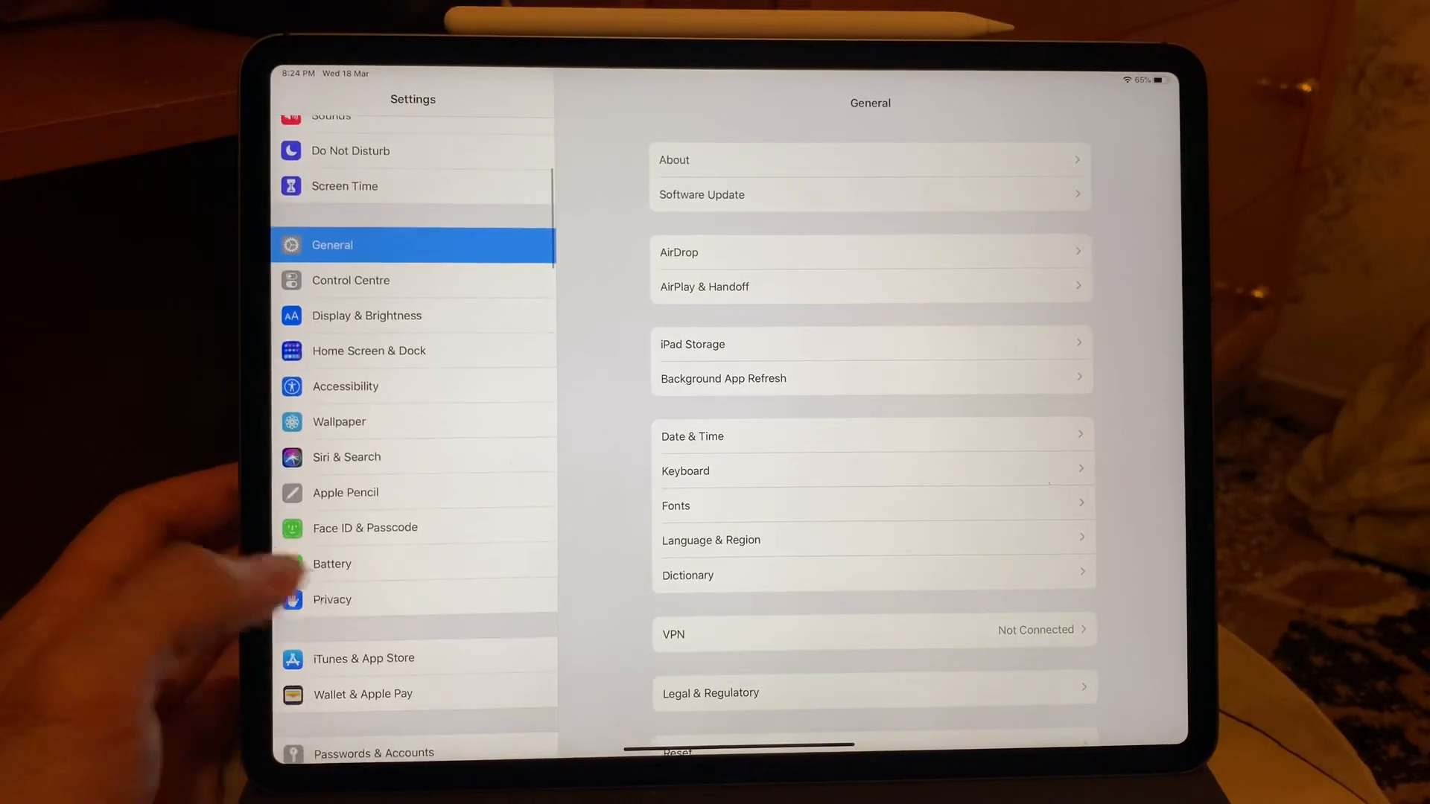
{"action": "scroll", "scroll_direction": "down", "scroll_amount": 3}
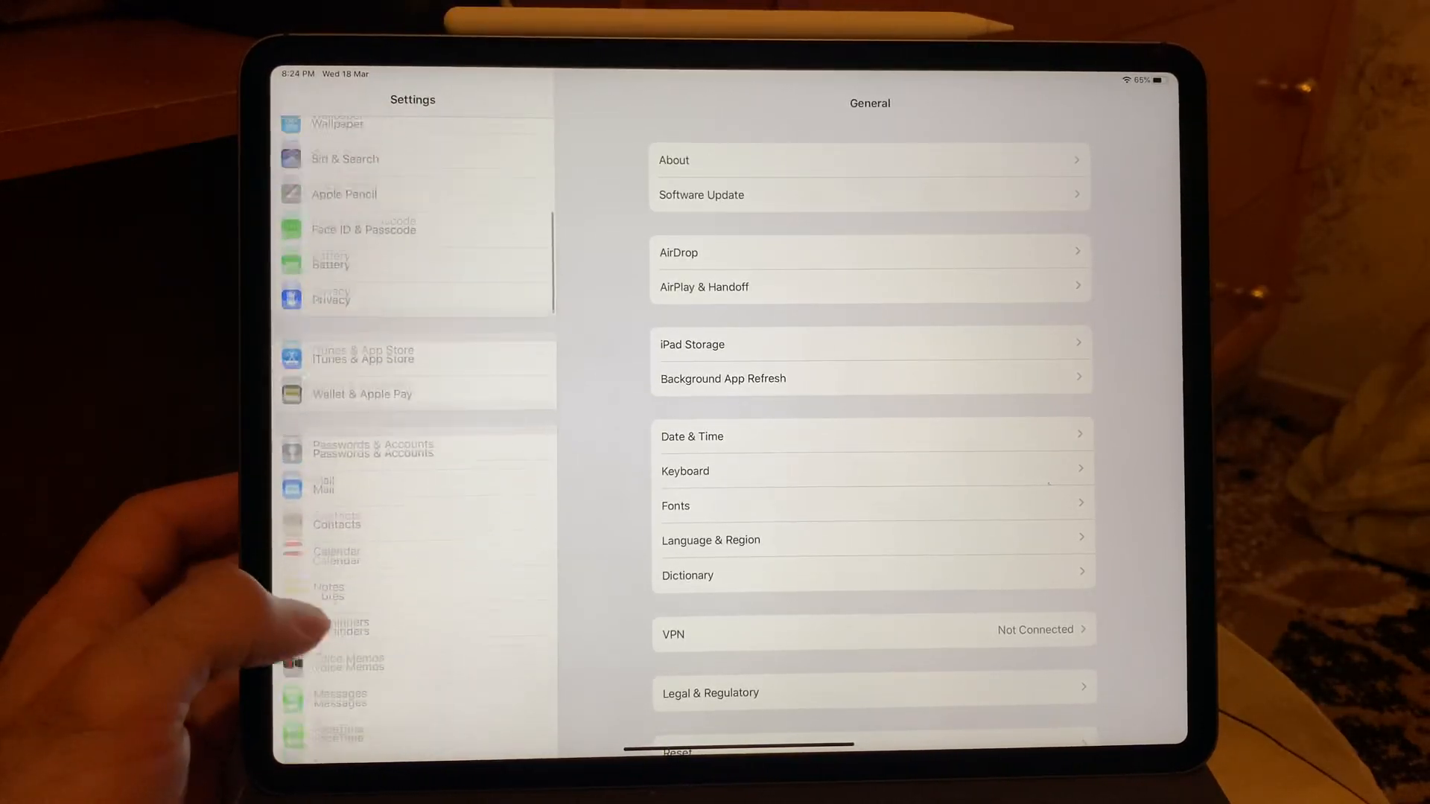
{"action": "scroll", "scroll_direction": "down", "scroll_amount": 3}
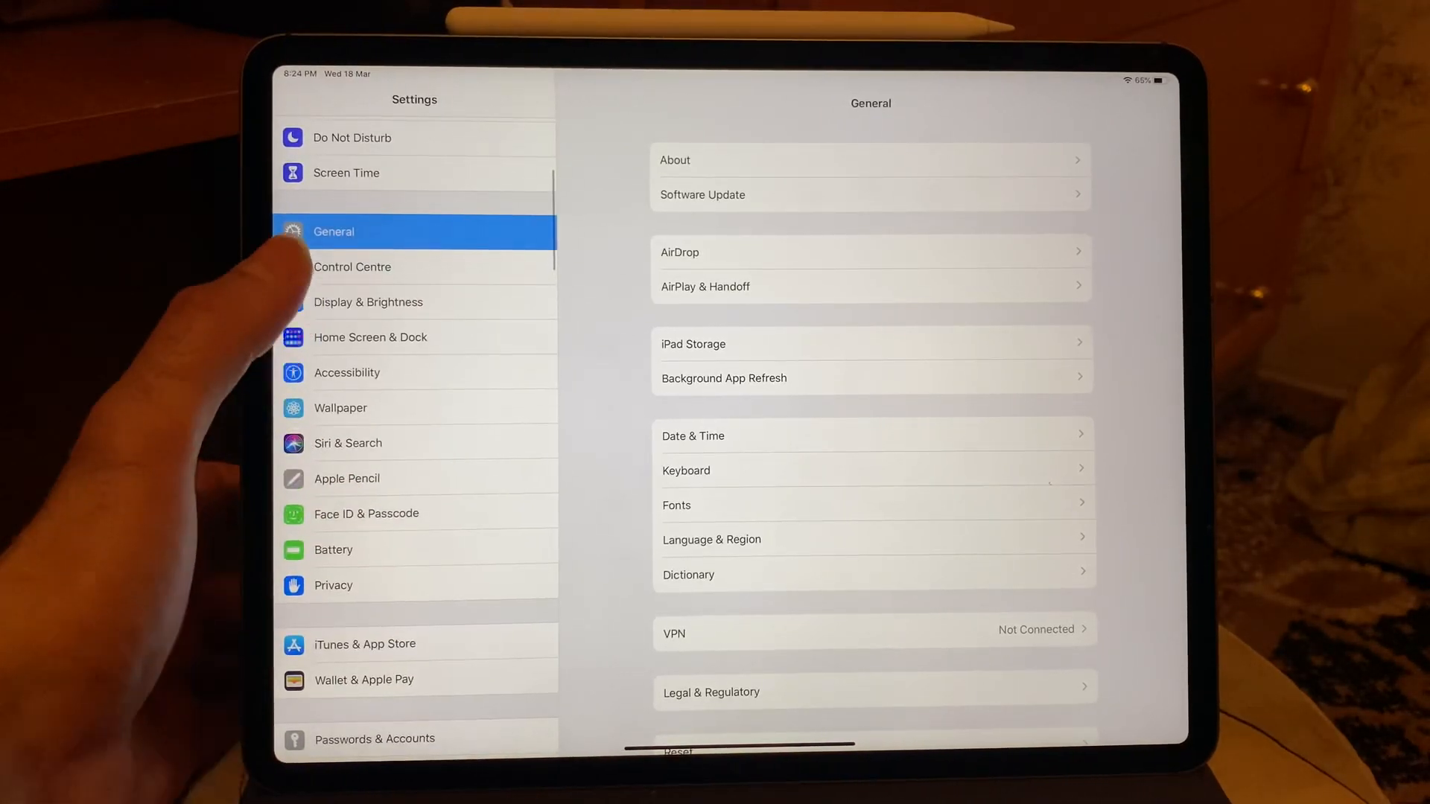
- Show the Display & Brightness page with Light appearance selected
{"action": "left_click", "coordinate": [367, 302]}
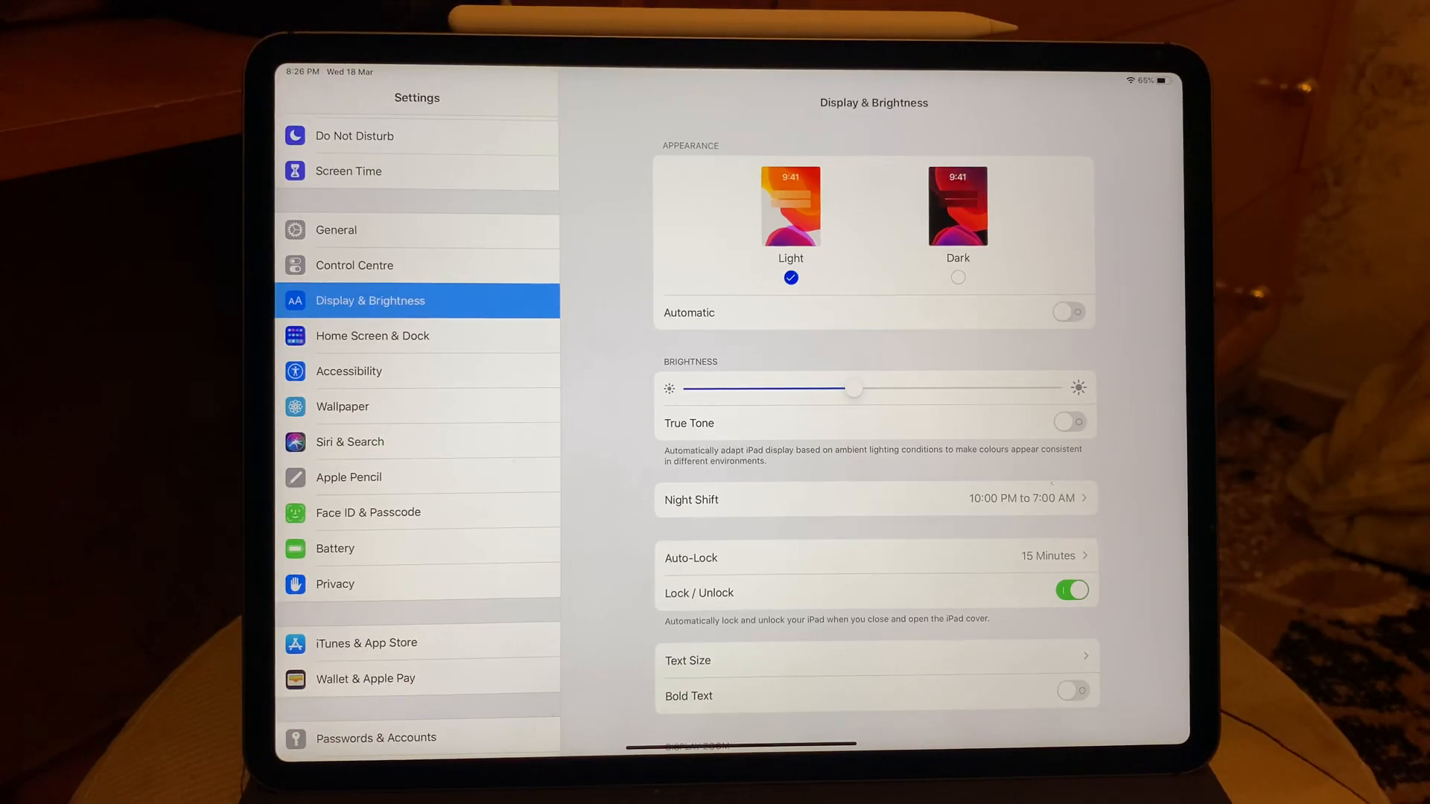
- Go back to the General settings page
{"action": "left_click", "coordinate": [355, 265]}
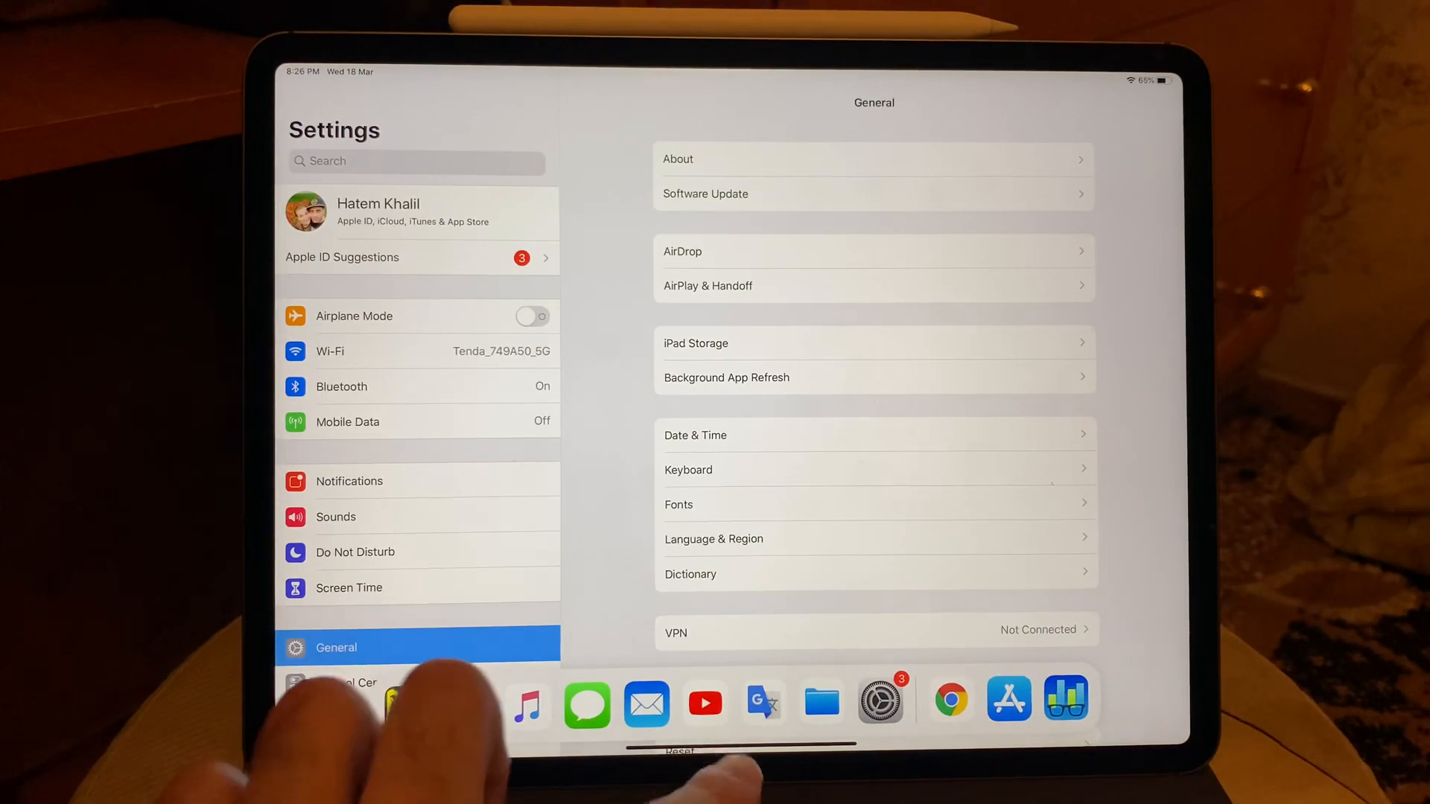
- Switch to Geekbench 4 via the app switcher to see the 5041 / 18148 CPU results
{"action": "scroll", "scroll_direction": "up", "scroll_amount": 3}
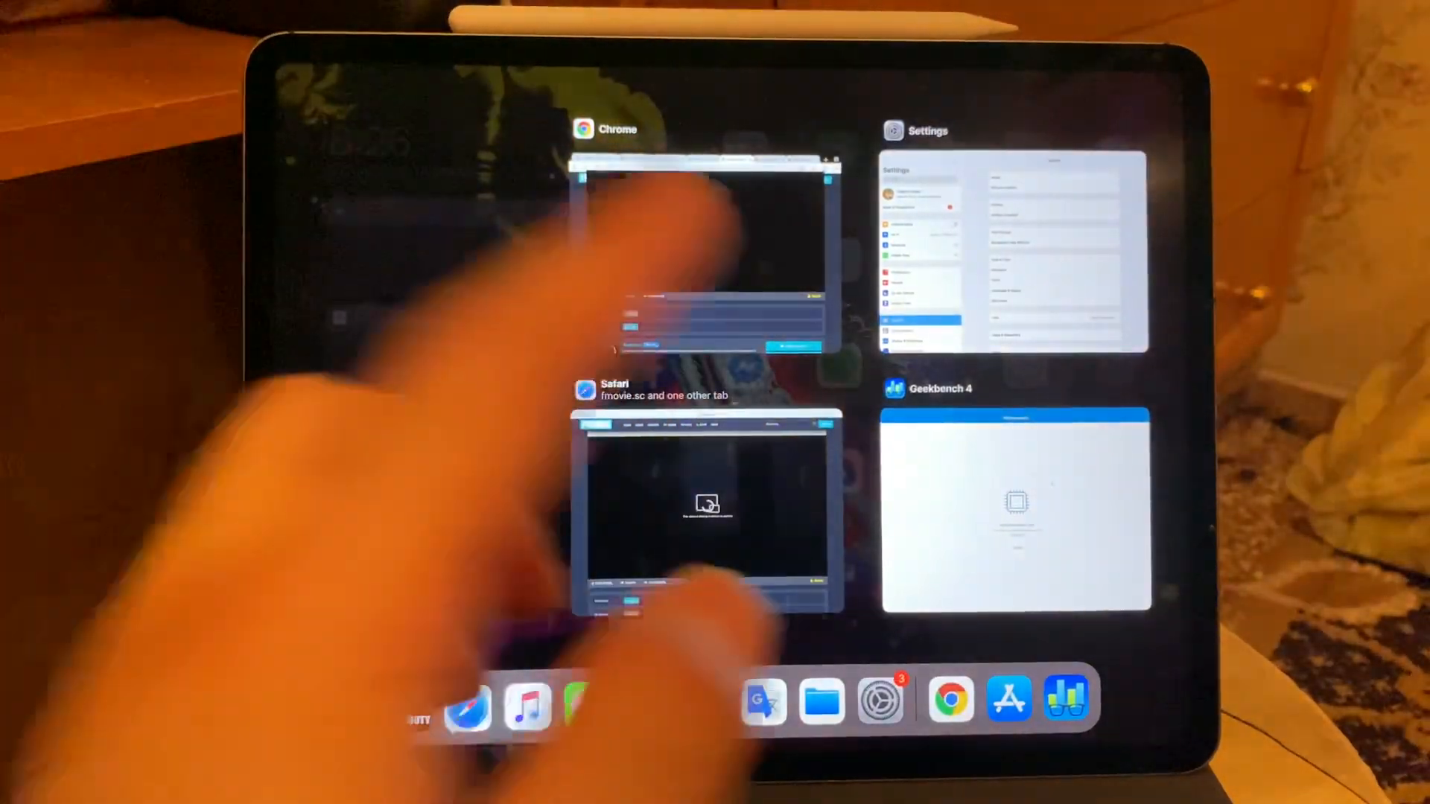
{"action": "left_click", "coordinate": [1013, 509]}
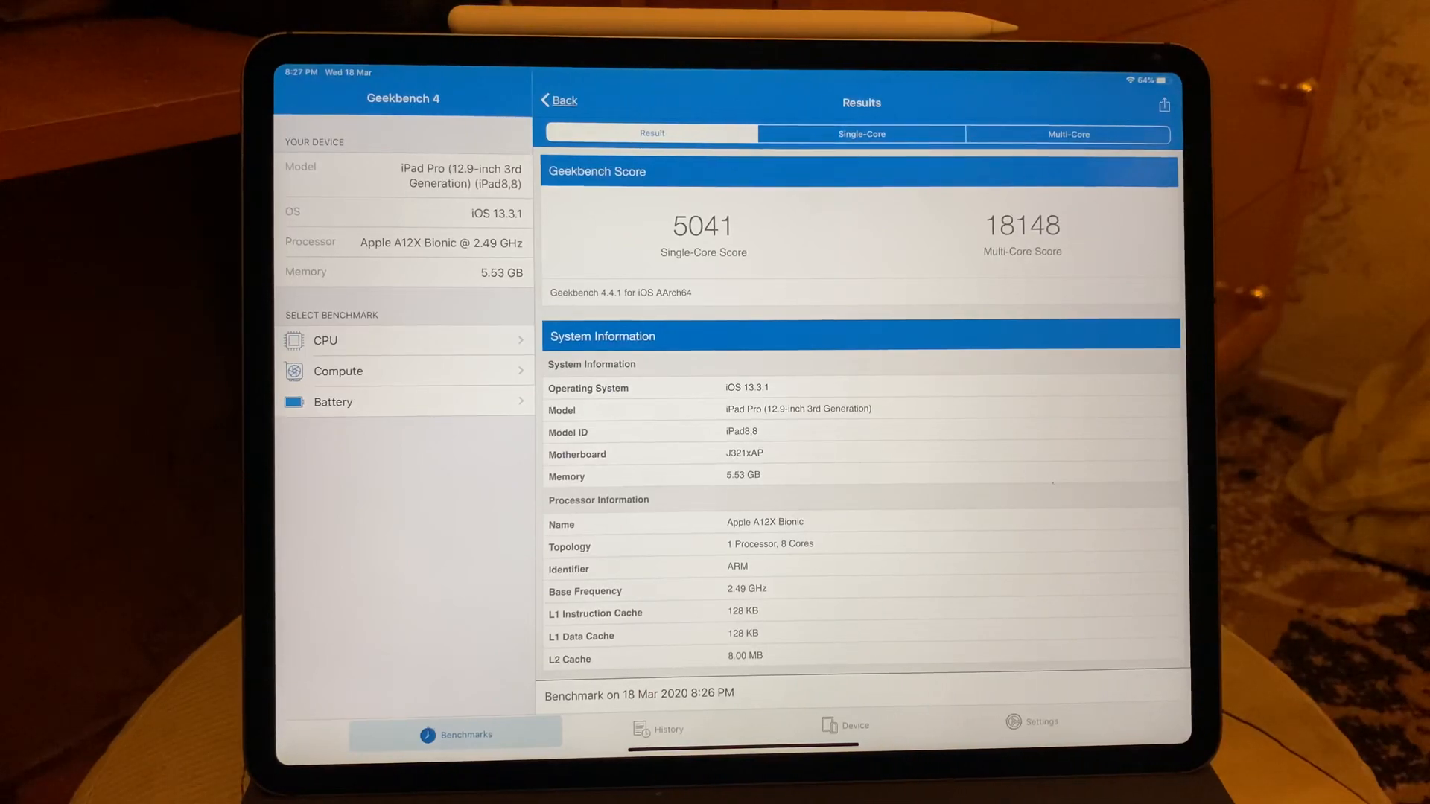
- Review the Single-Core and Multi-Core comparisons, then select the Battery benchmark
{"action": "scroll", "scroll_direction": "down", "scroll_amount": 3}
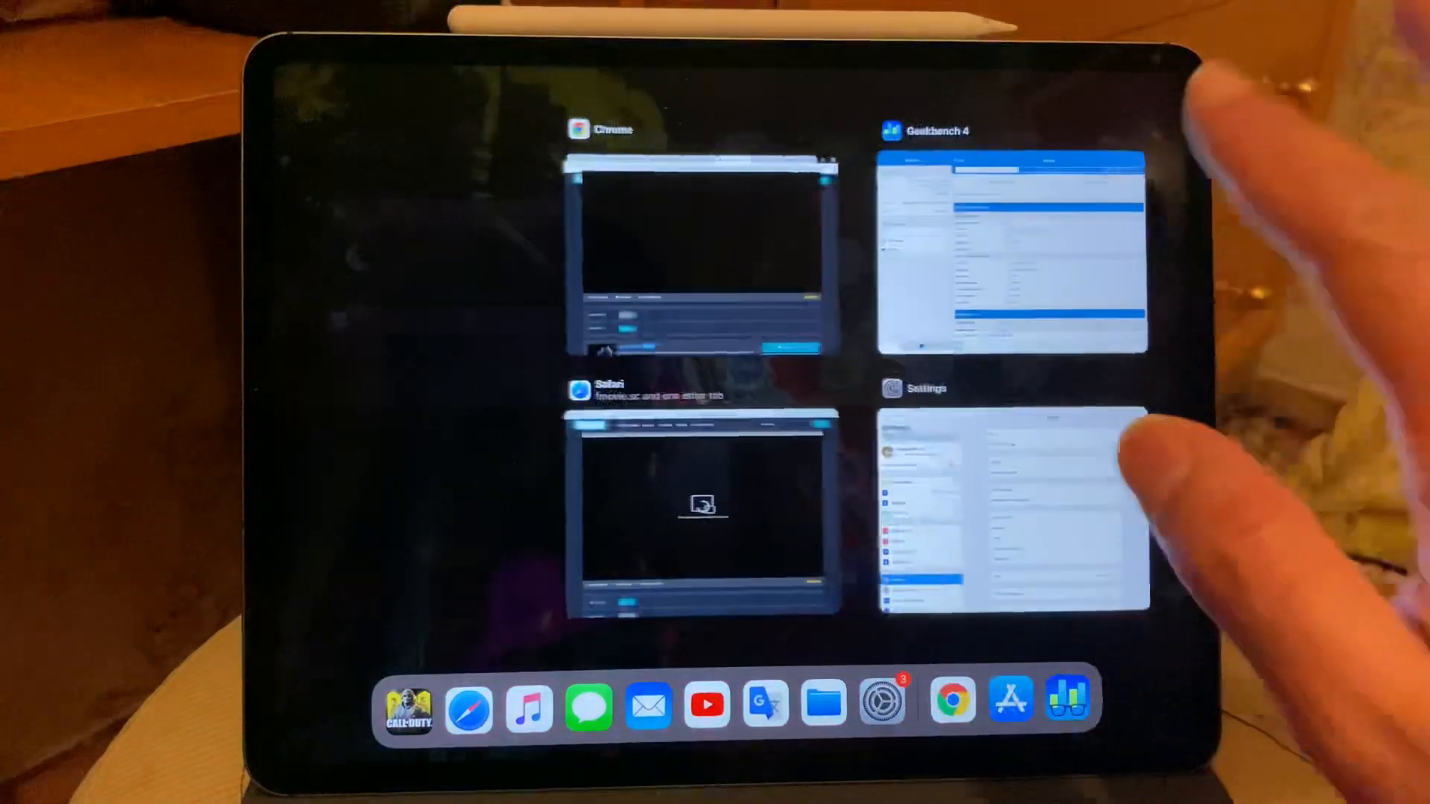
{"action": "left_click", "coordinate": [1014, 265]}
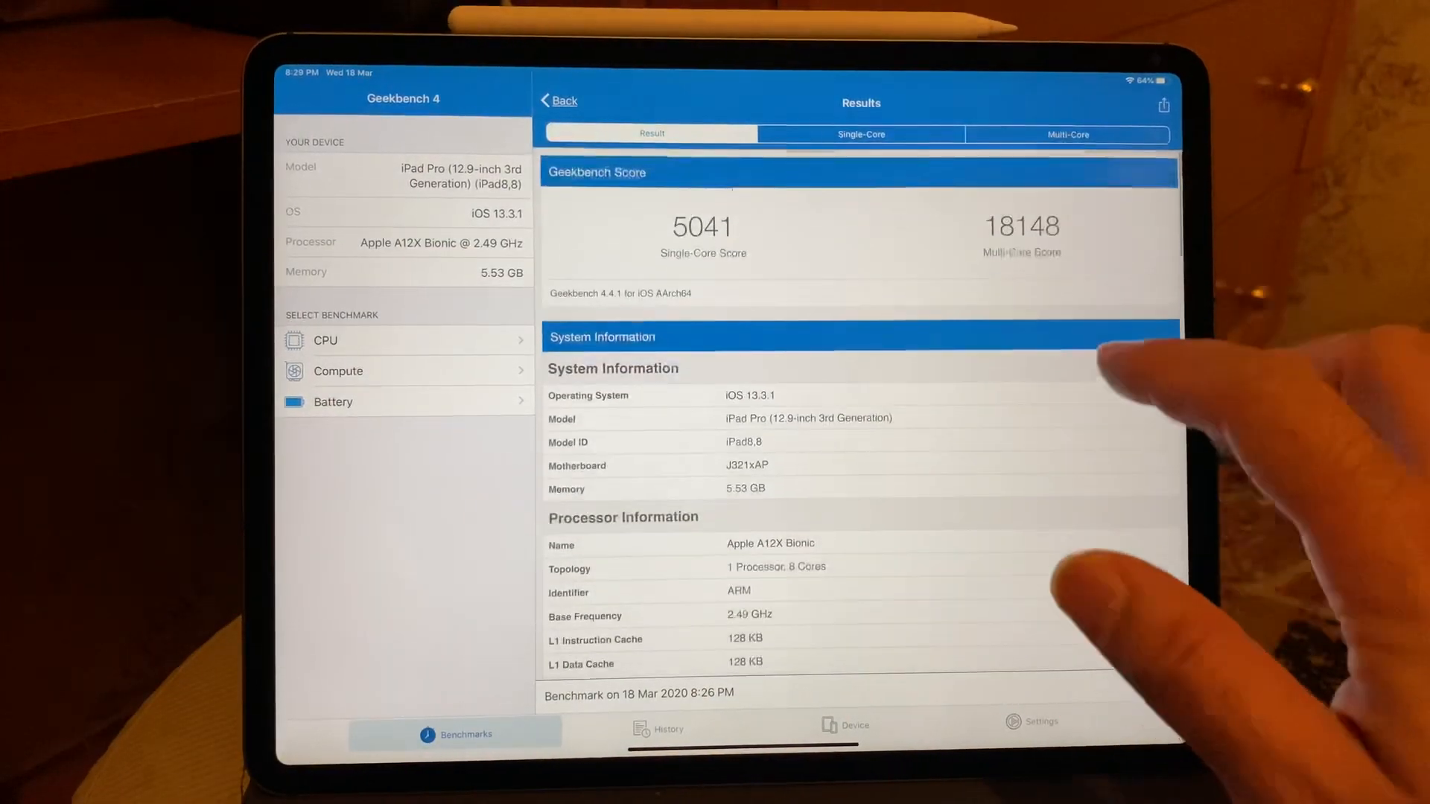
{"action": "left_click", "coordinate": [860, 134]}
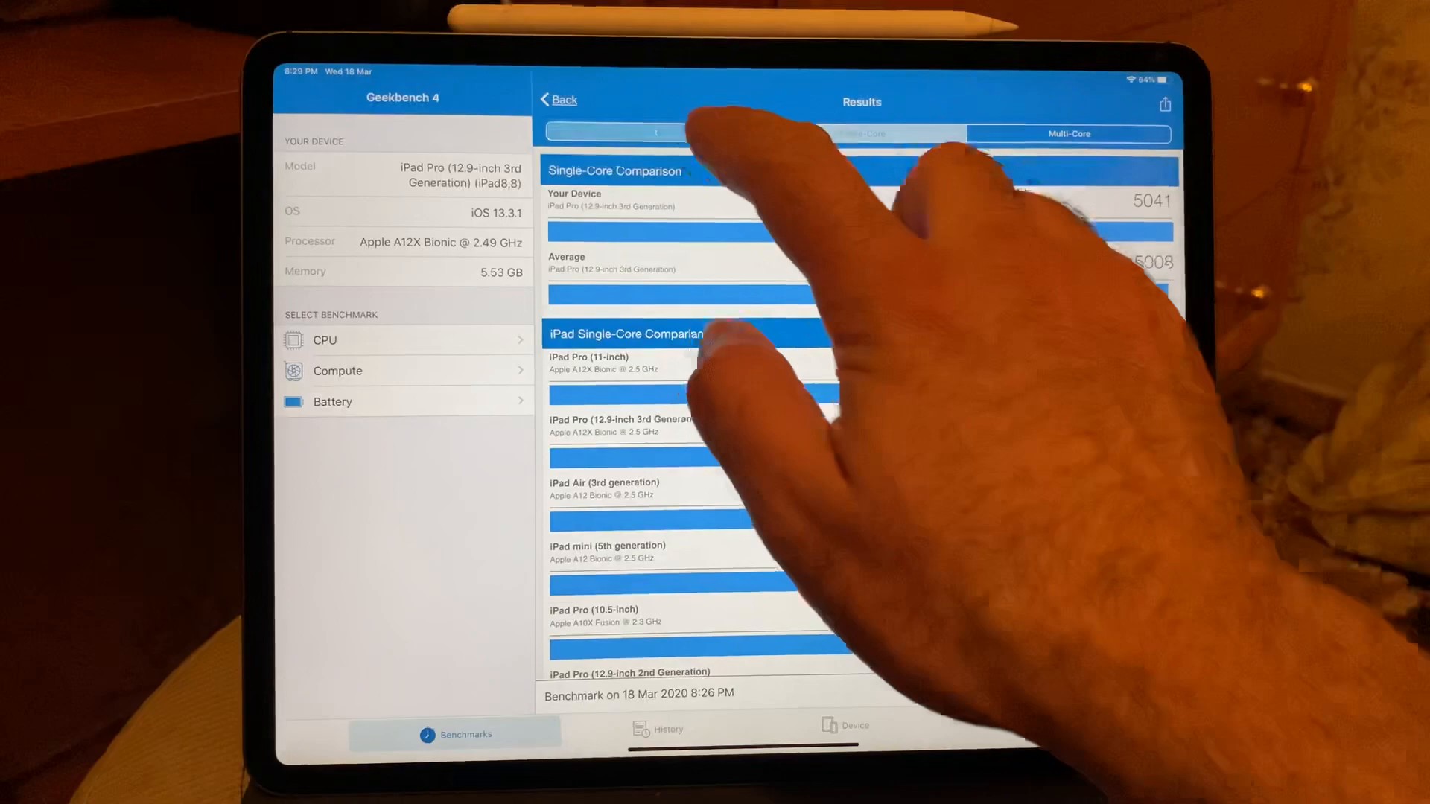
{"action": "left_click", "coordinate": [1067, 132]}
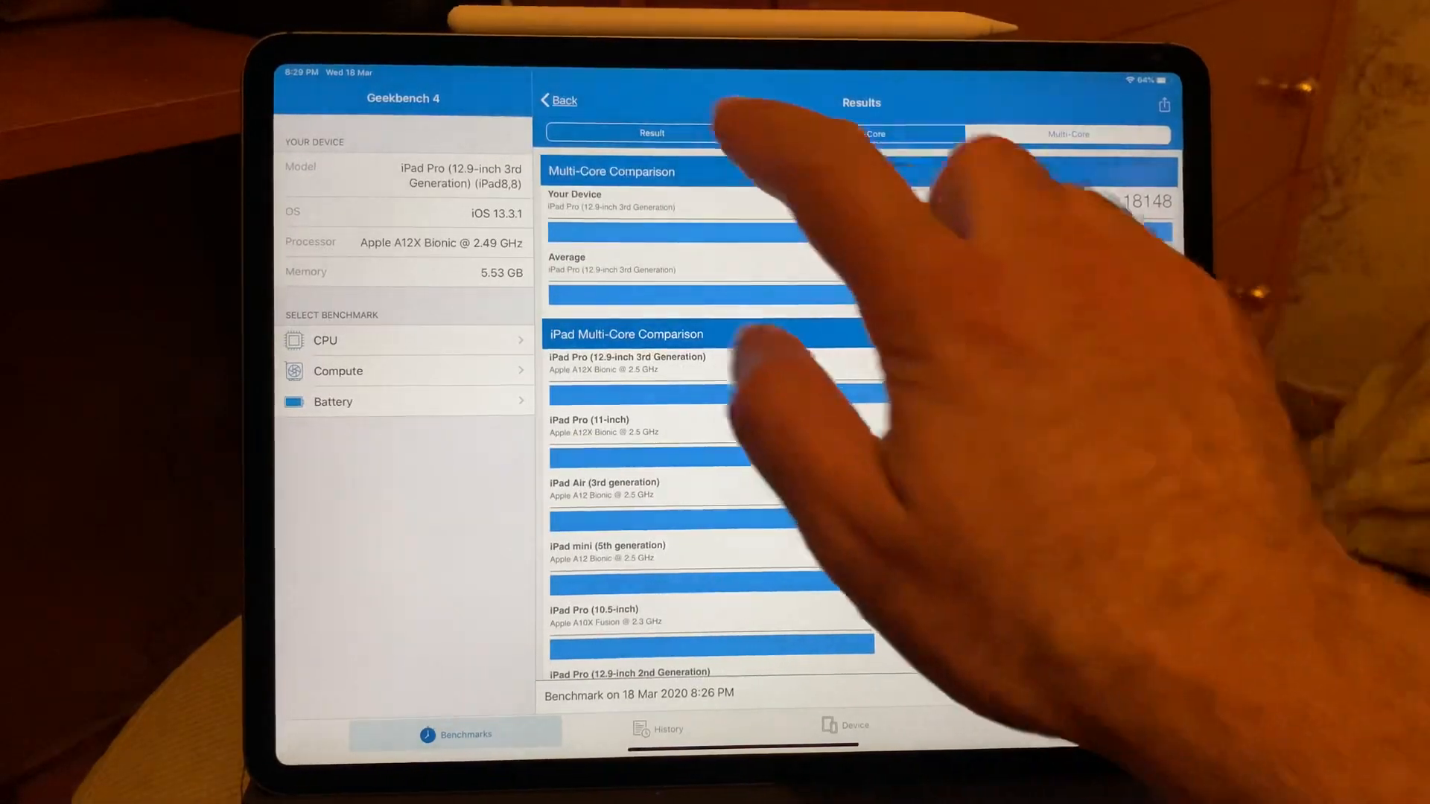
{"action": "left_click", "coordinate": [651, 132]}
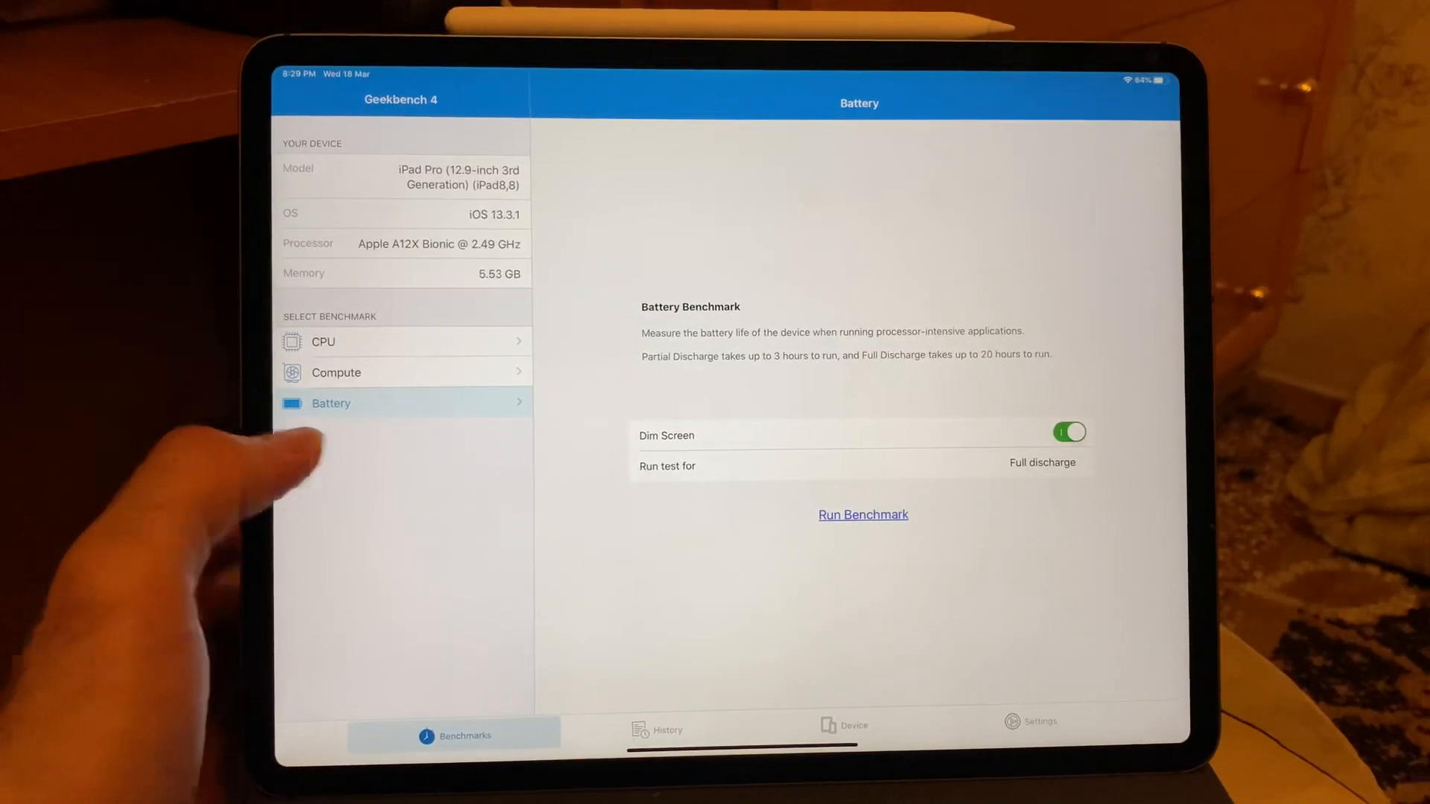
- Start the battery benchmark and cancel it at the full-charge prompt
{"action": "left_click", "coordinate": [862, 514]}
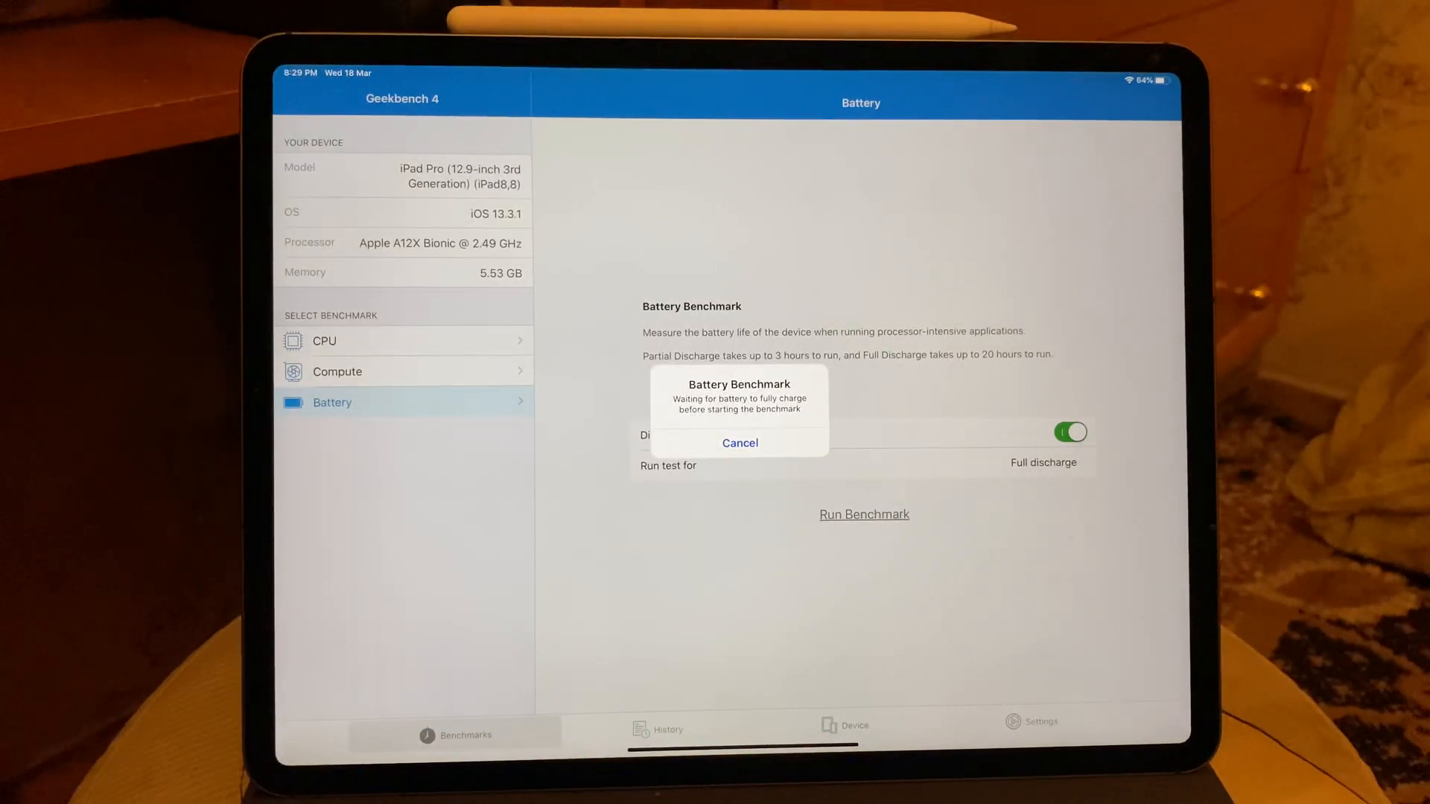
{"action": "left_click", "coordinate": [739, 443]}
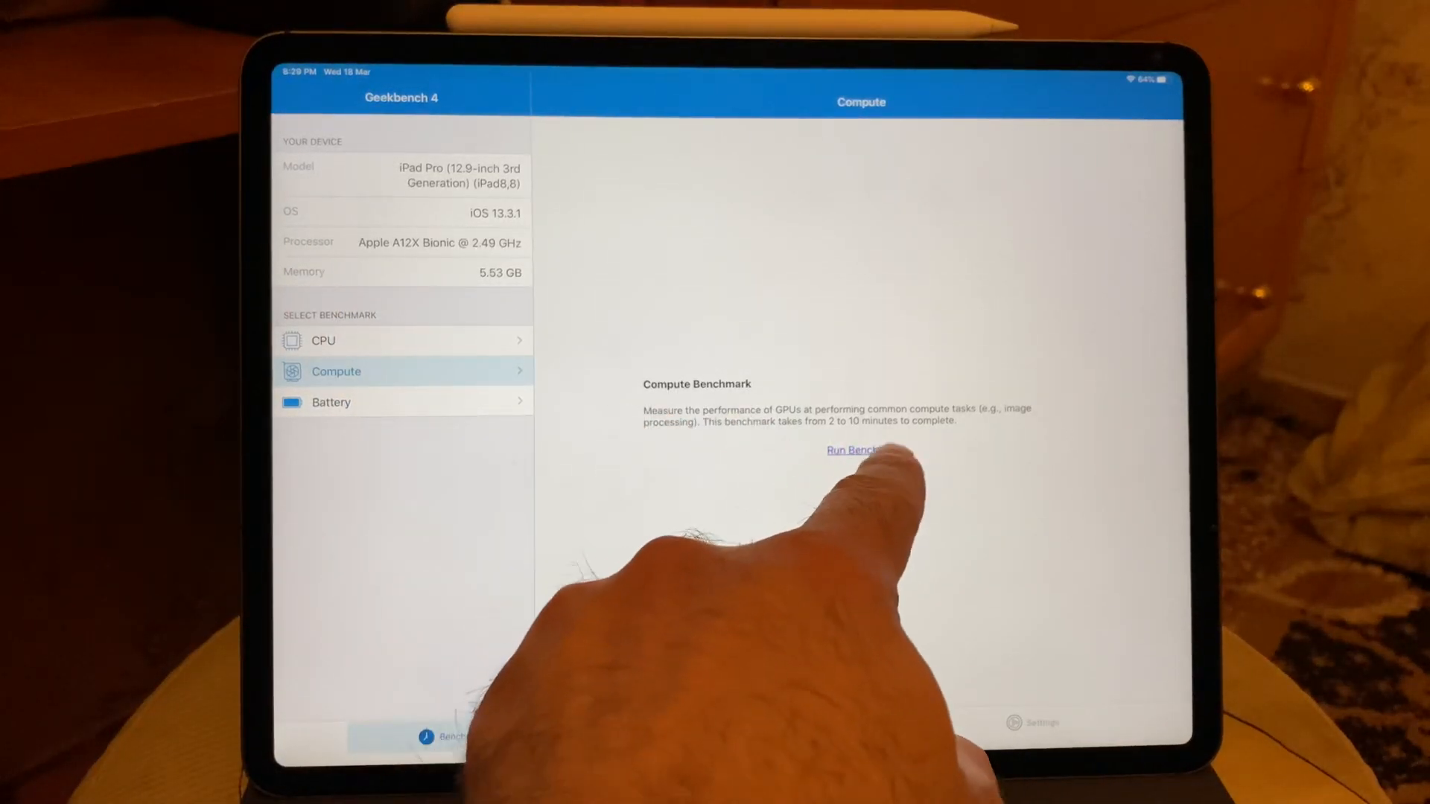
- Run the Compute benchmark, yielding a Metal score of 42590
{"action": "left_click", "coordinate": [848, 450]}
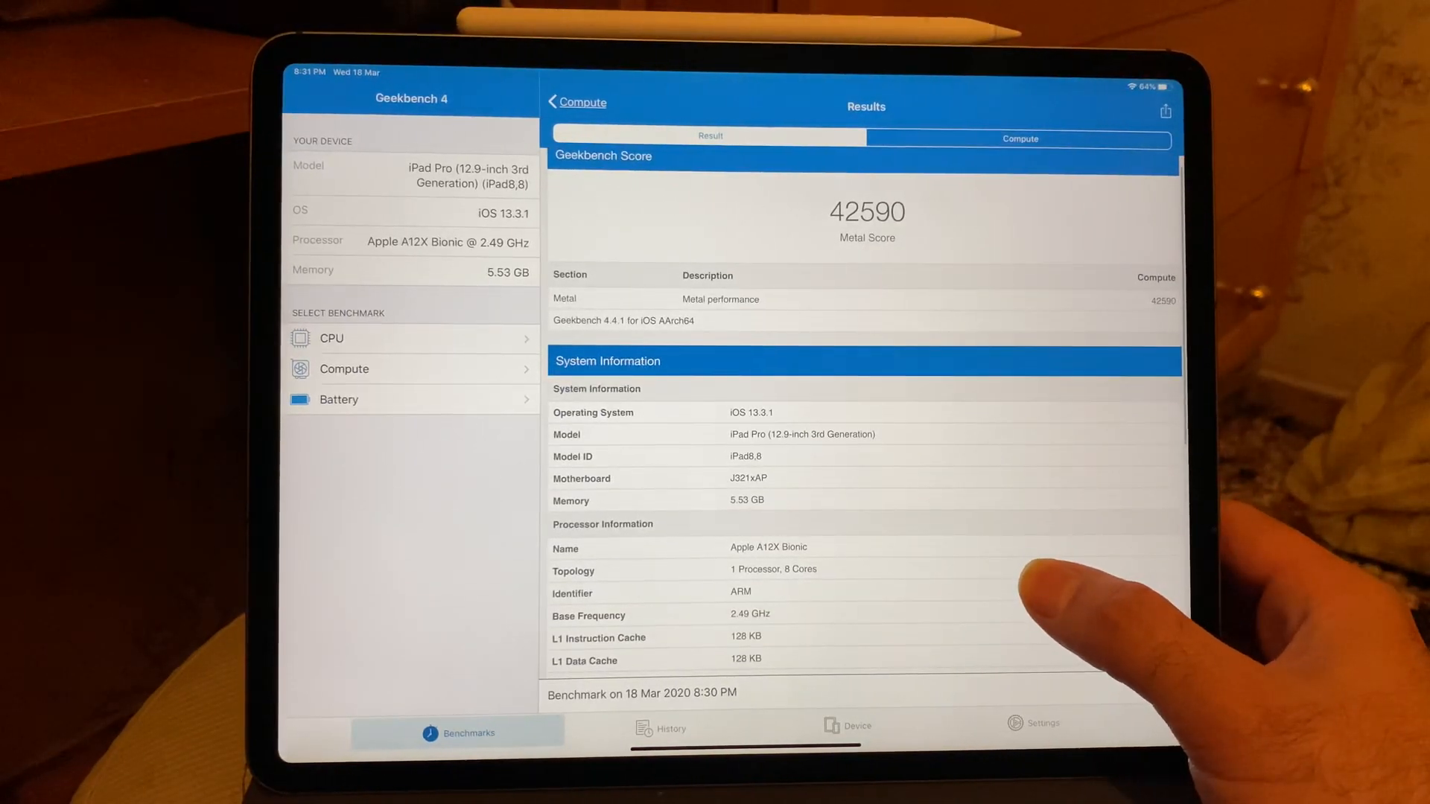
- Review the per-test Metal scores, go back, and launch the CPU benchmark again
{"action": "scroll", "scroll_direction": "down", "scroll_amount": 3}
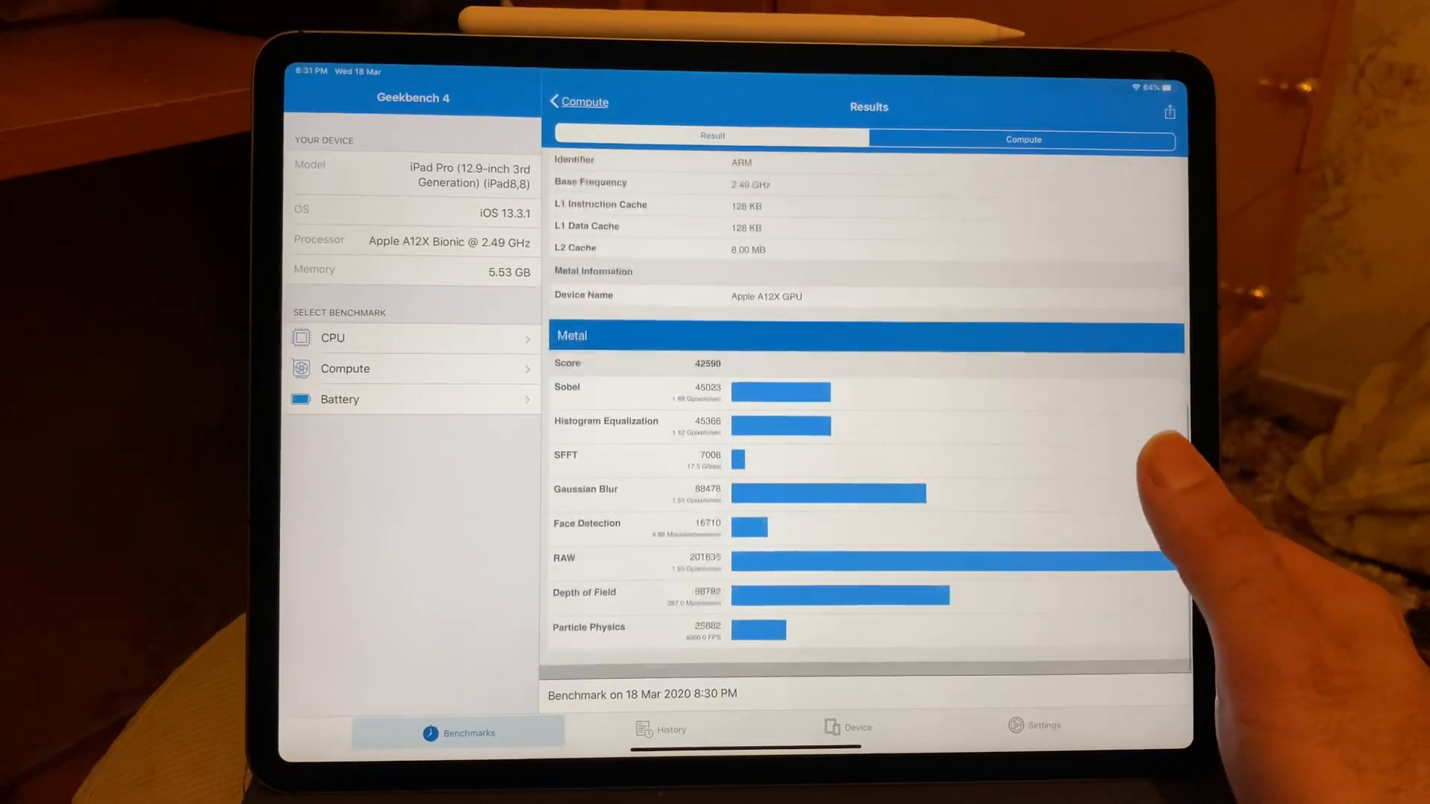
{"action": "left_click", "coordinate": [584, 102]}
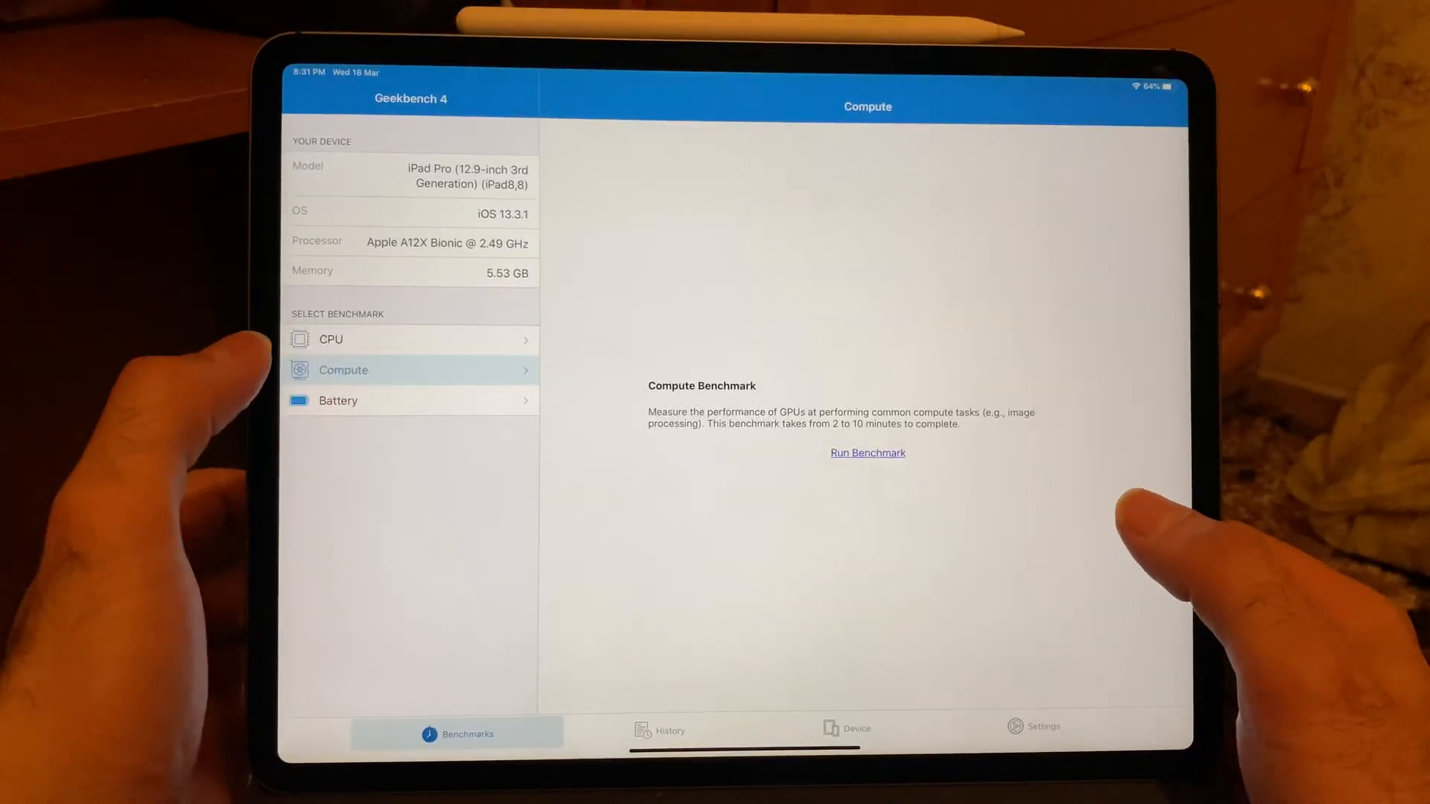
{"action": "left_click", "coordinate": [331, 339]}
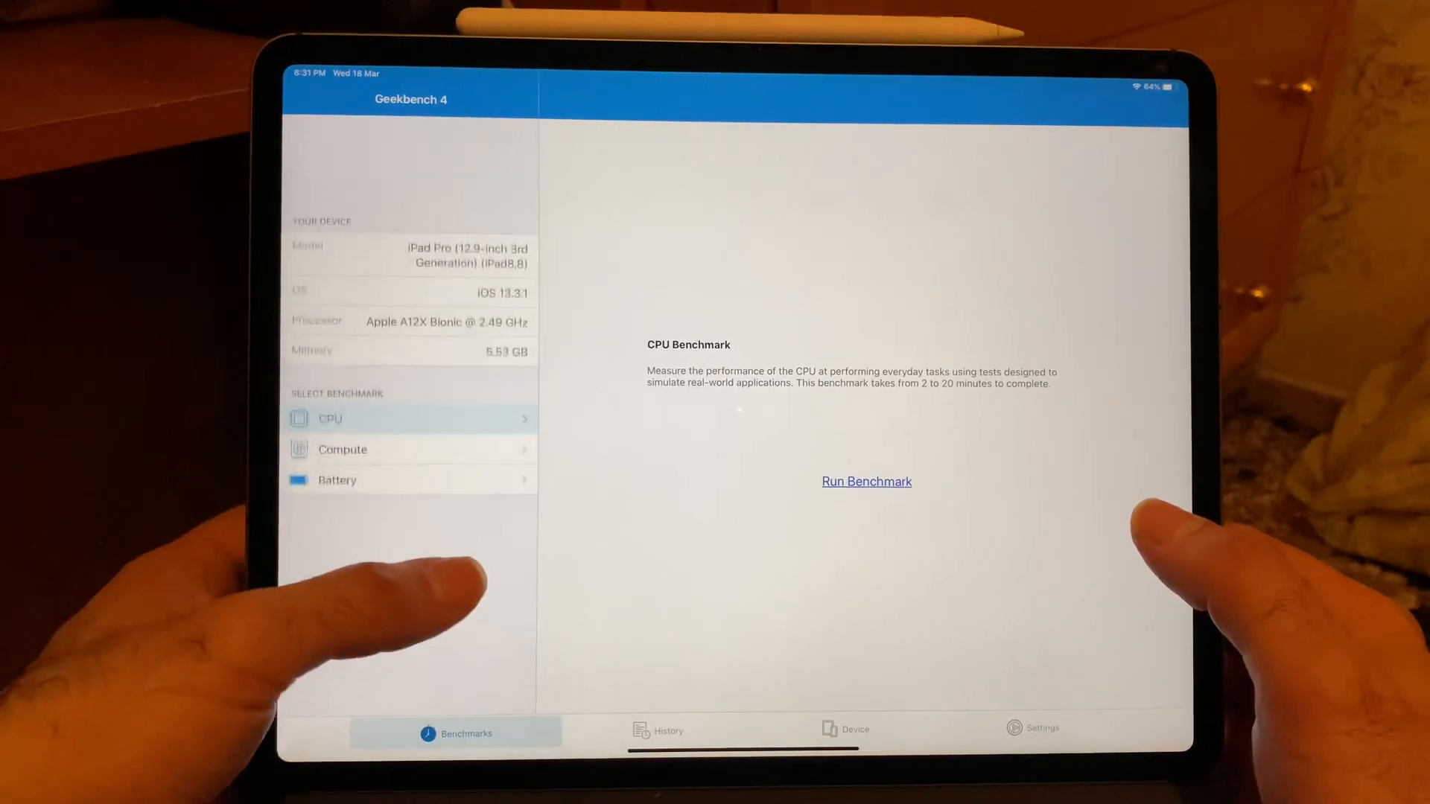
{"action": "left_click", "coordinate": [866, 481]}
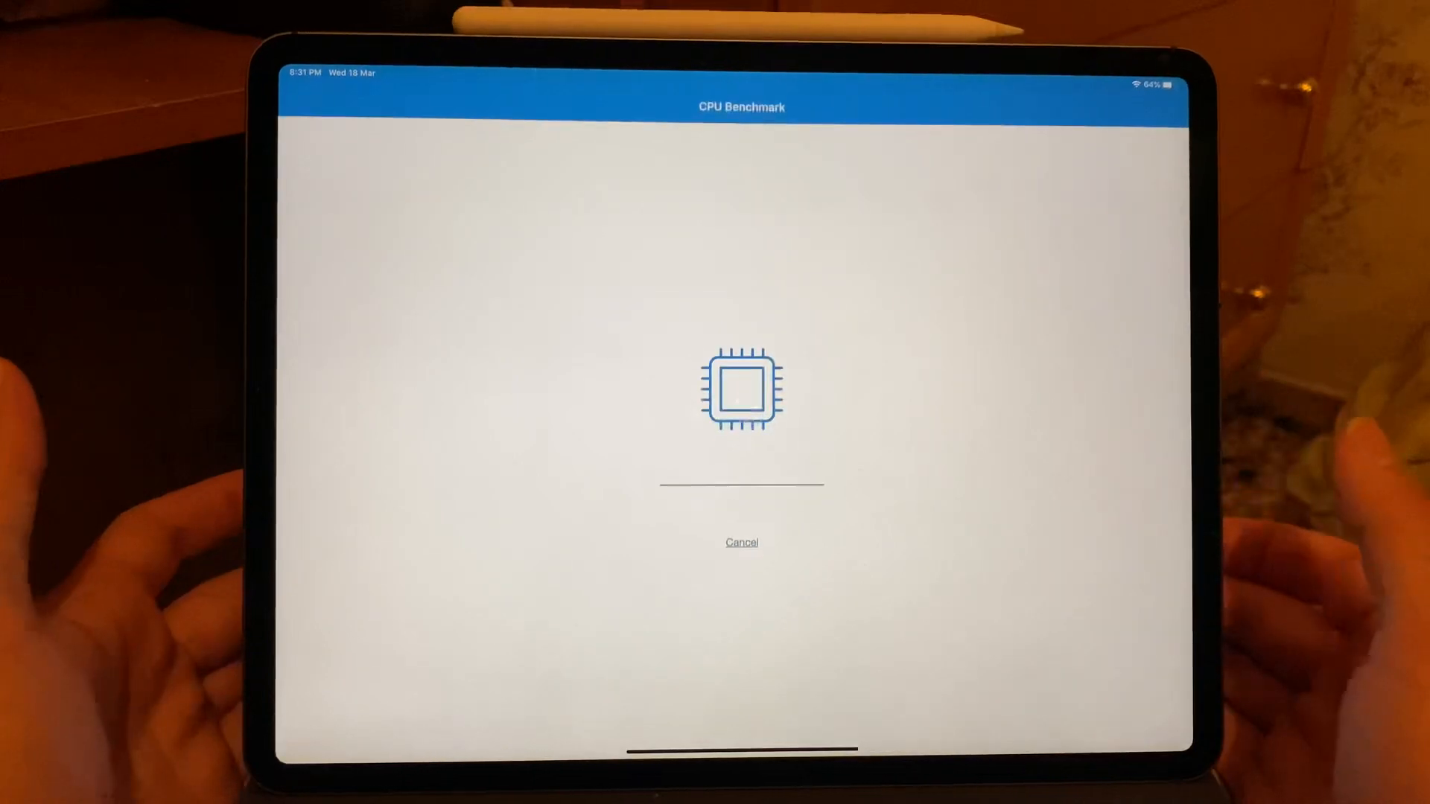